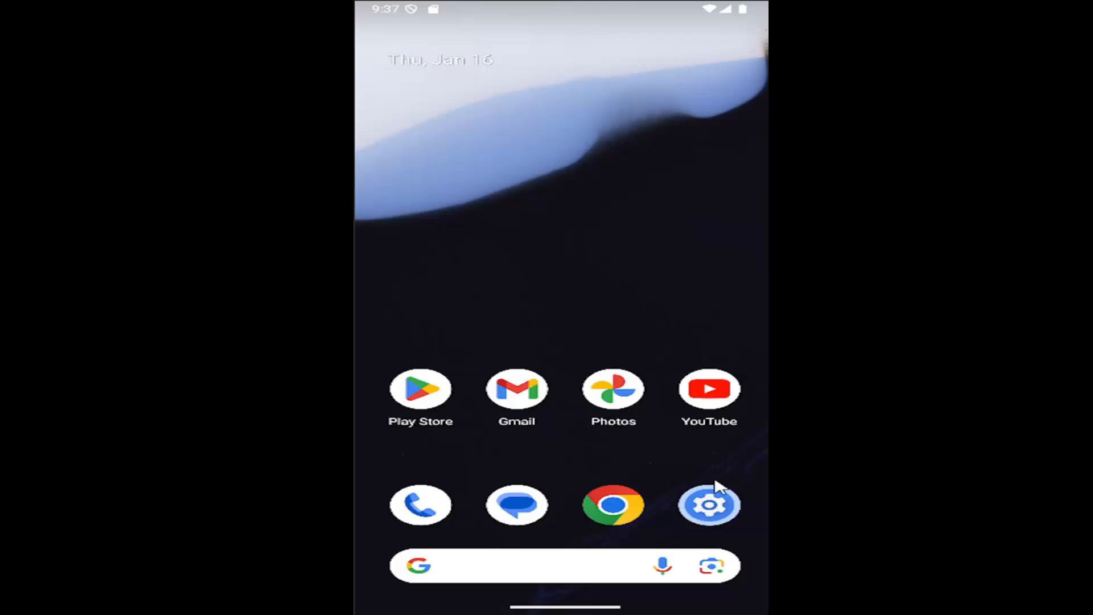
- Reach the Data Saver page via Settings > Network & internet from the home screen
left_click(710, 504)
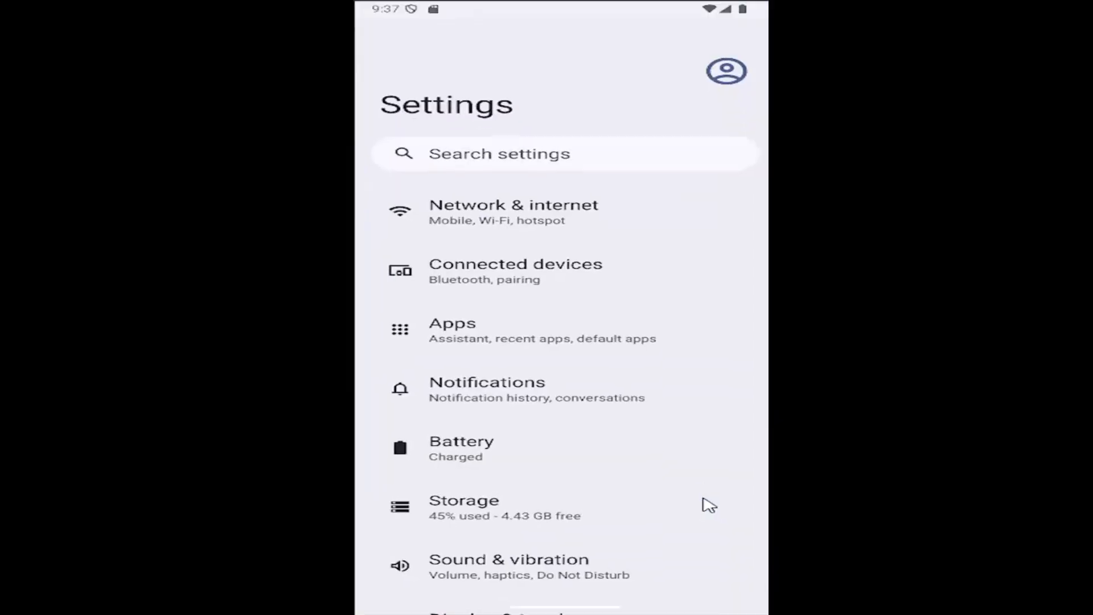
mouse_move(492, 222)
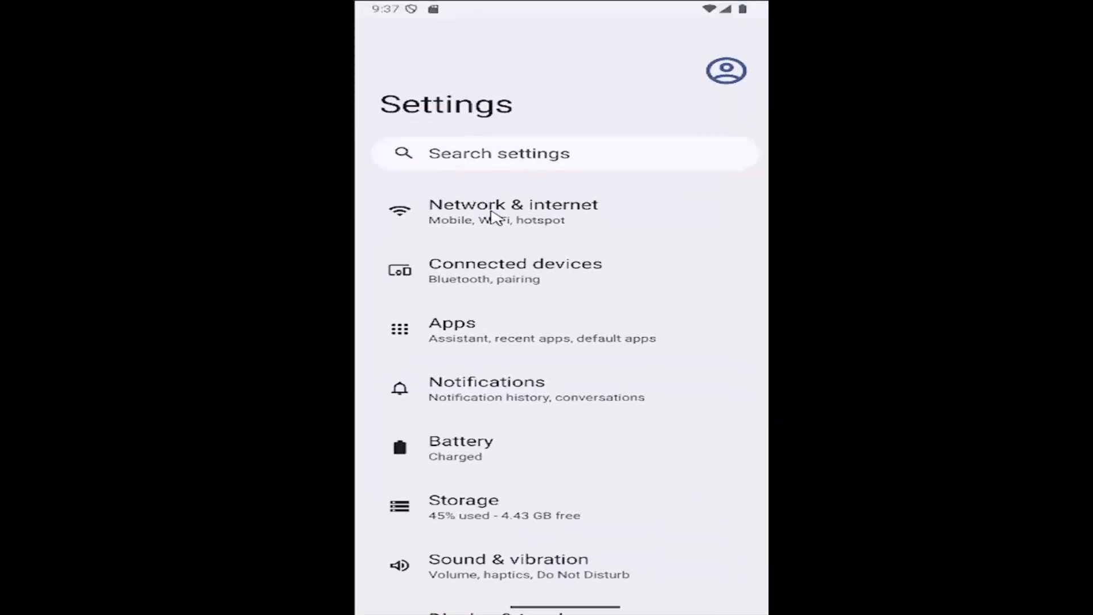
left_click(512, 212)
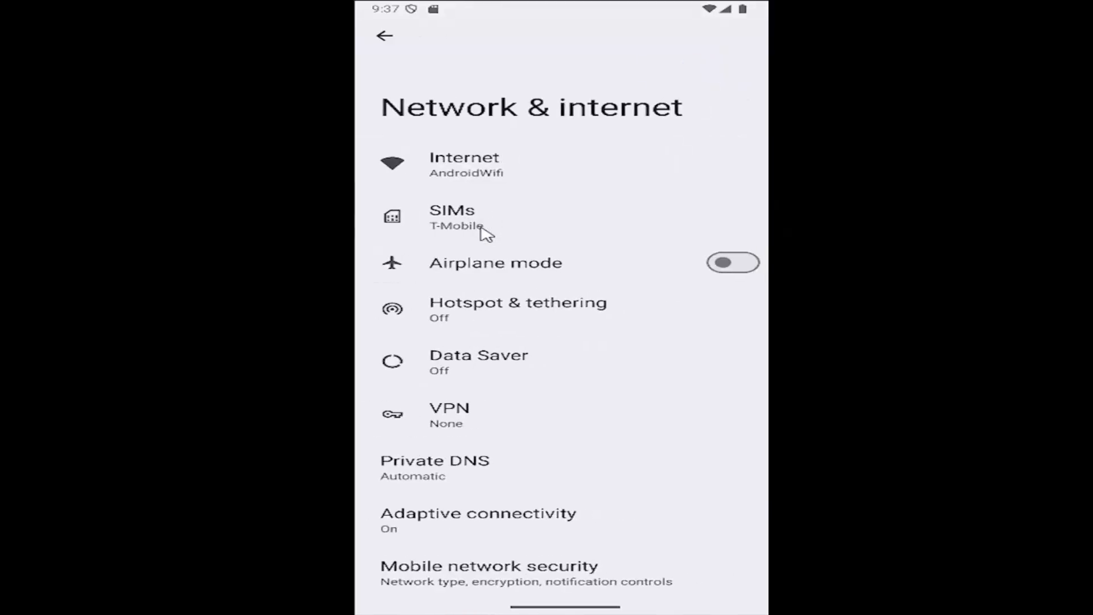
mouse_move(501, 371)
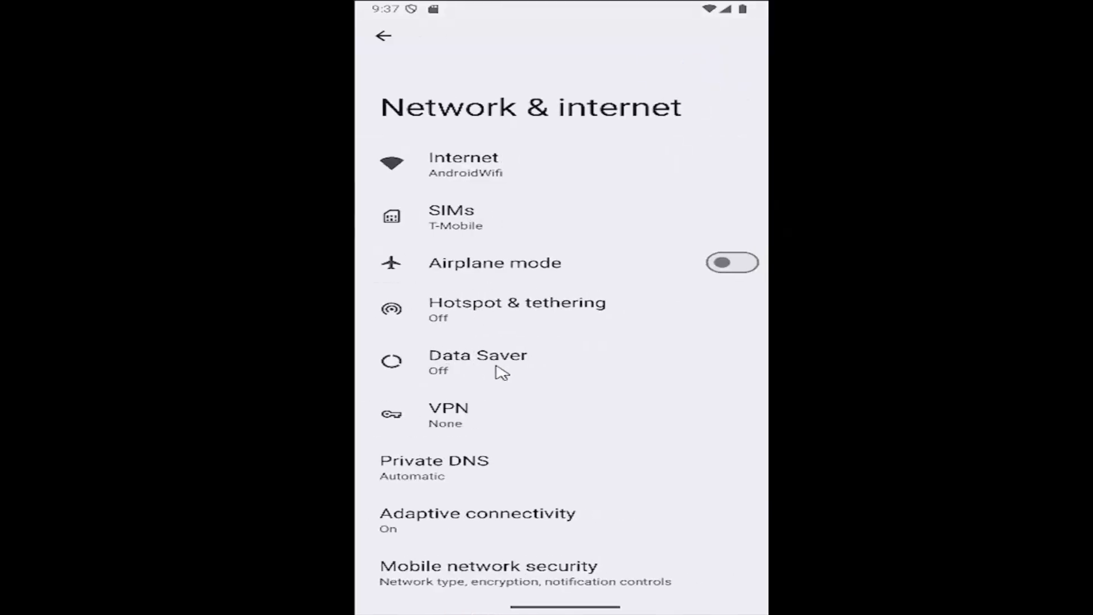
left_click(477, 361)
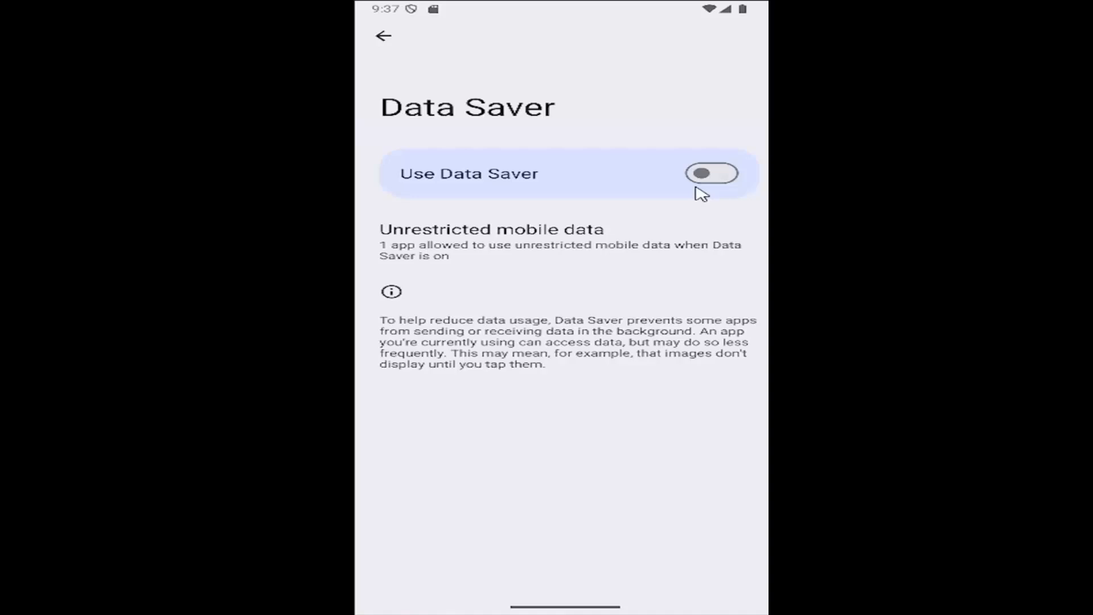
- Switch the Use Data Saver toggle on and return to the main Settings list
left_click(710, 173)
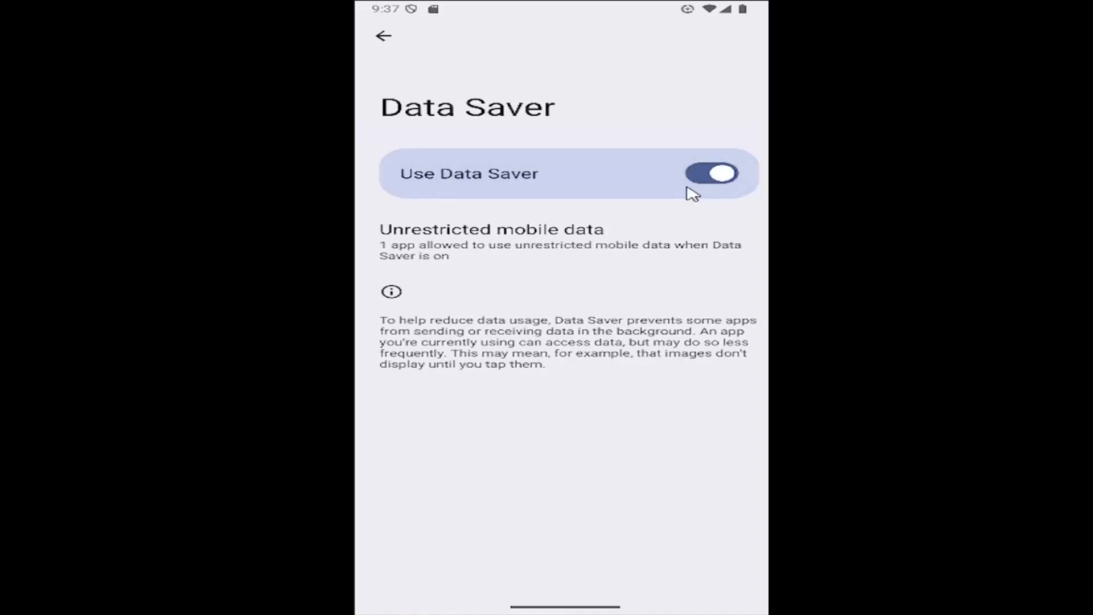
mouse_move(597, 369)
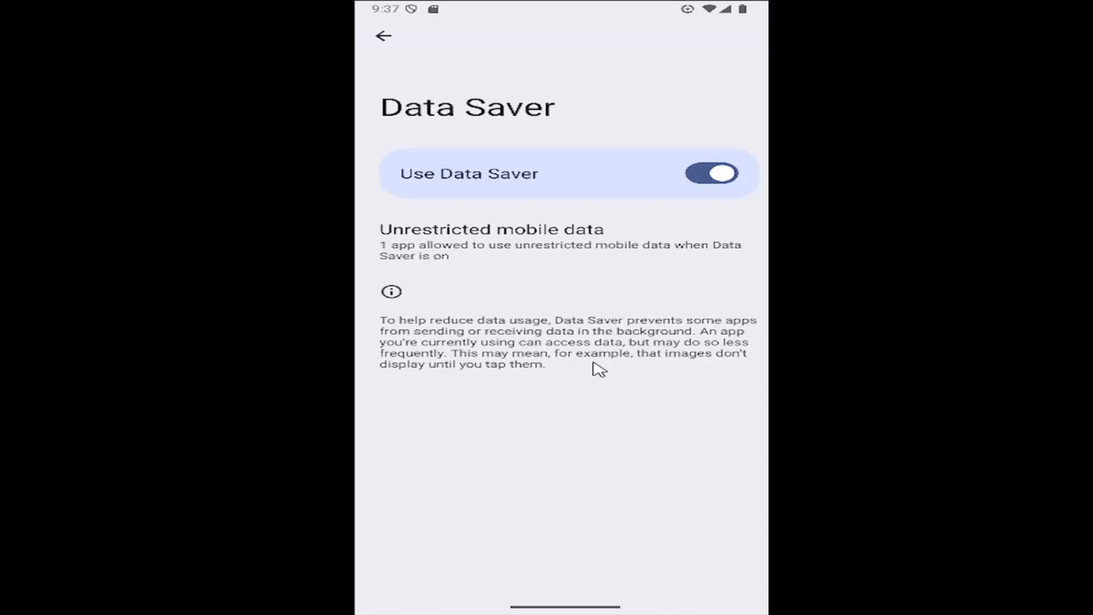
mouse_move(624, 341)
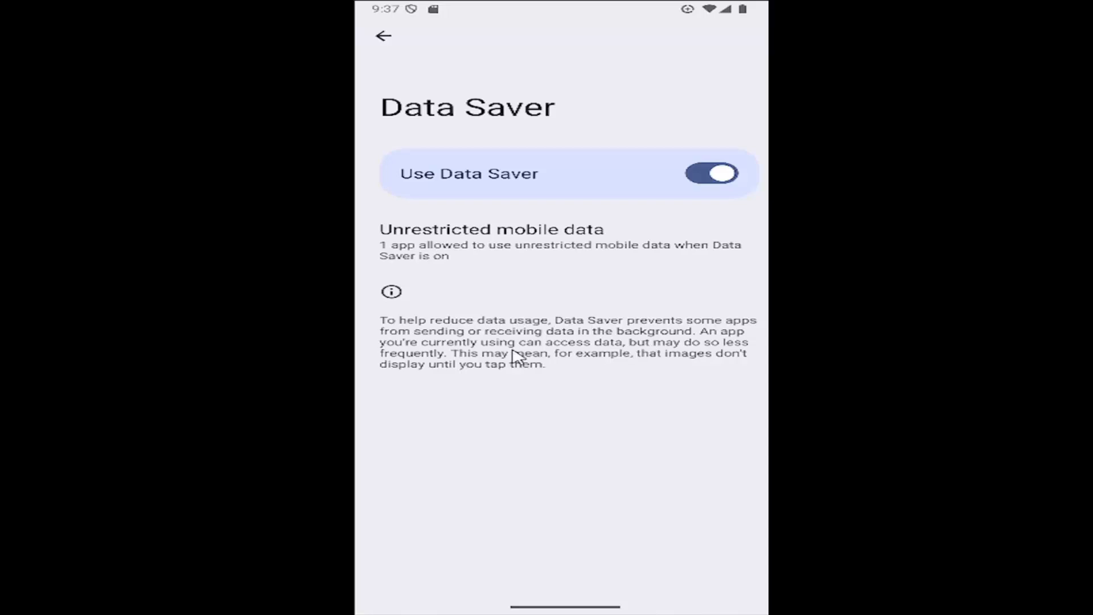
mouse_move(639, 370)
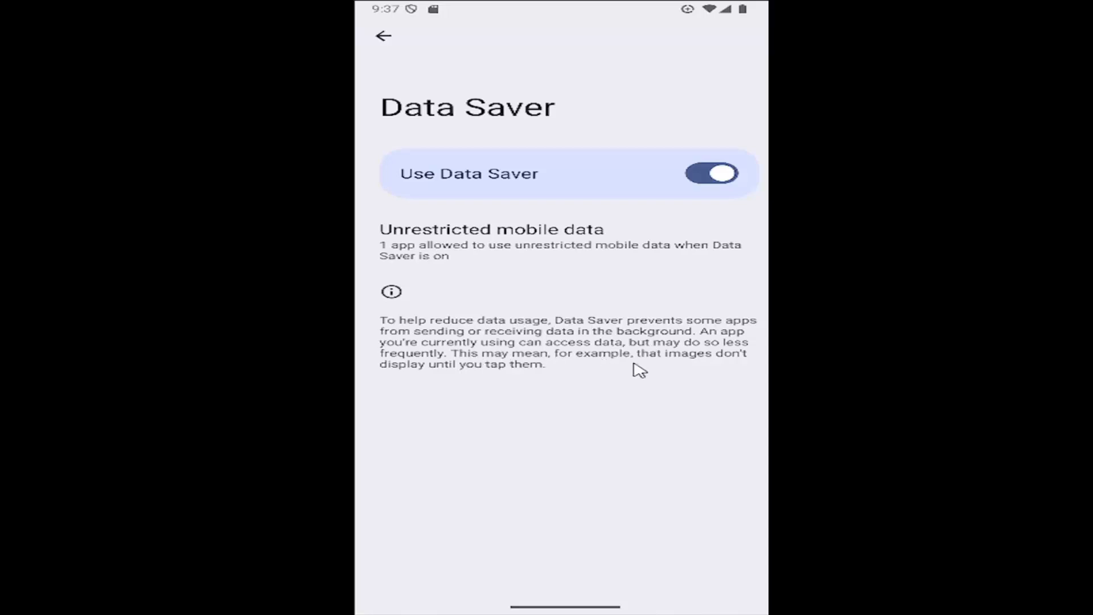
mouse_move(519, 383)
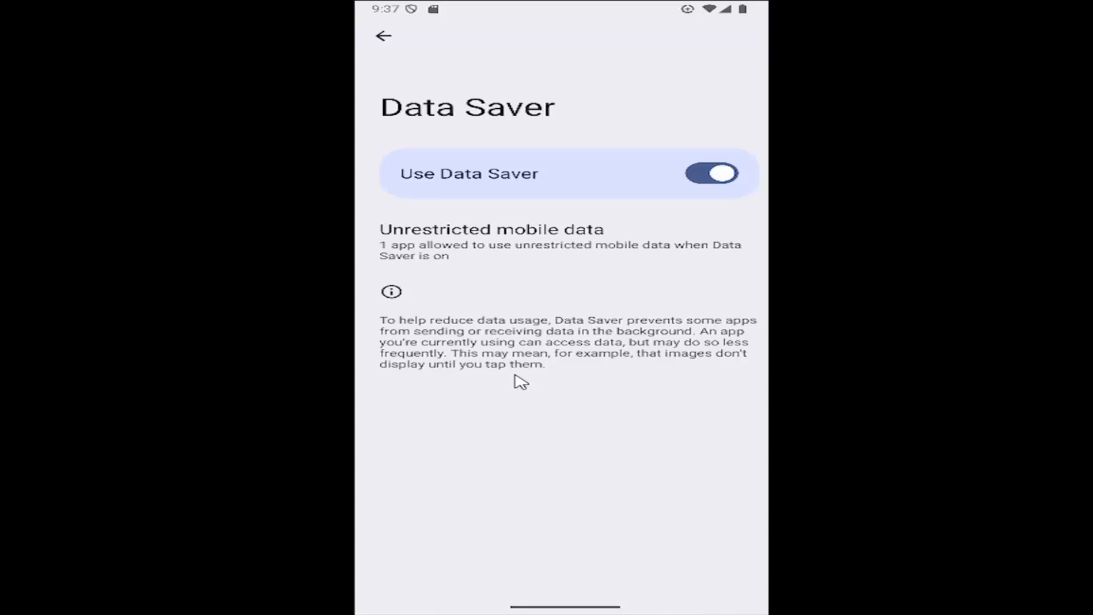
mouse_move(512, 377)
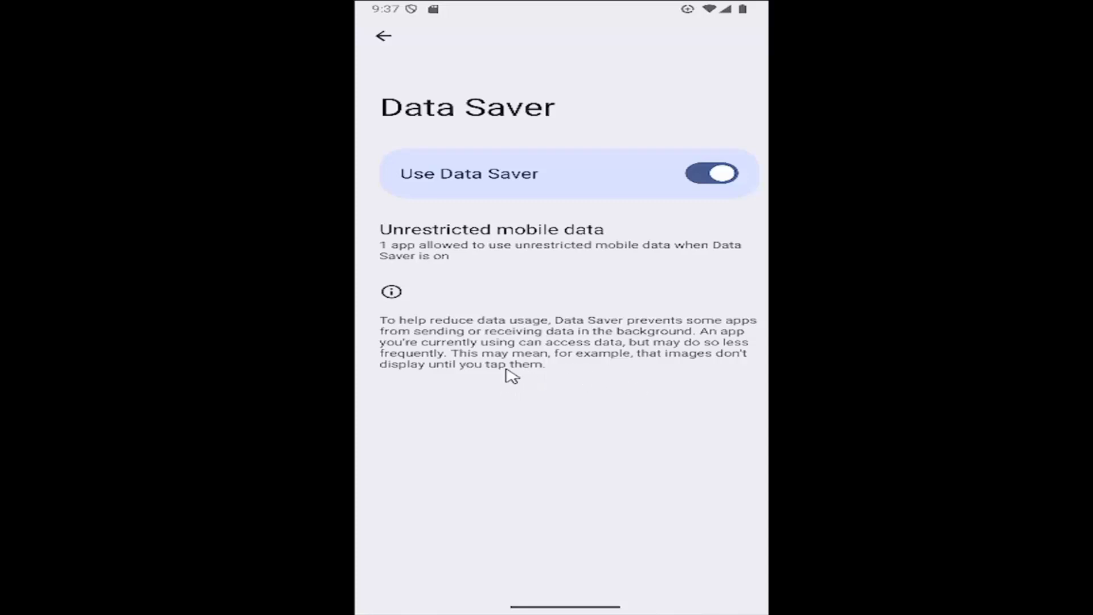
mouse_move(663, 321)
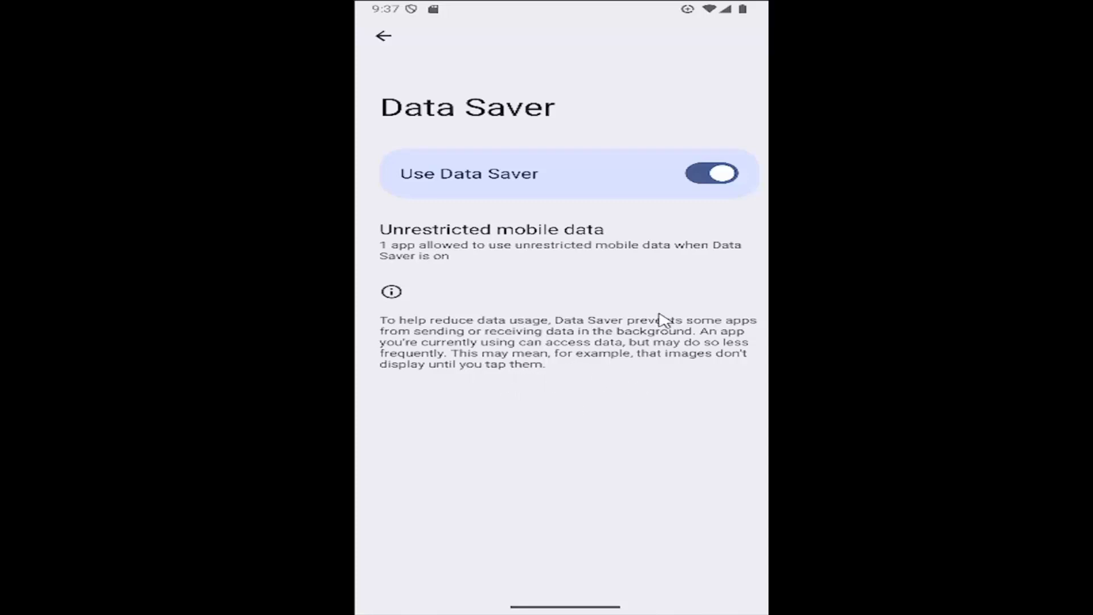
mouse_move(383, 89)
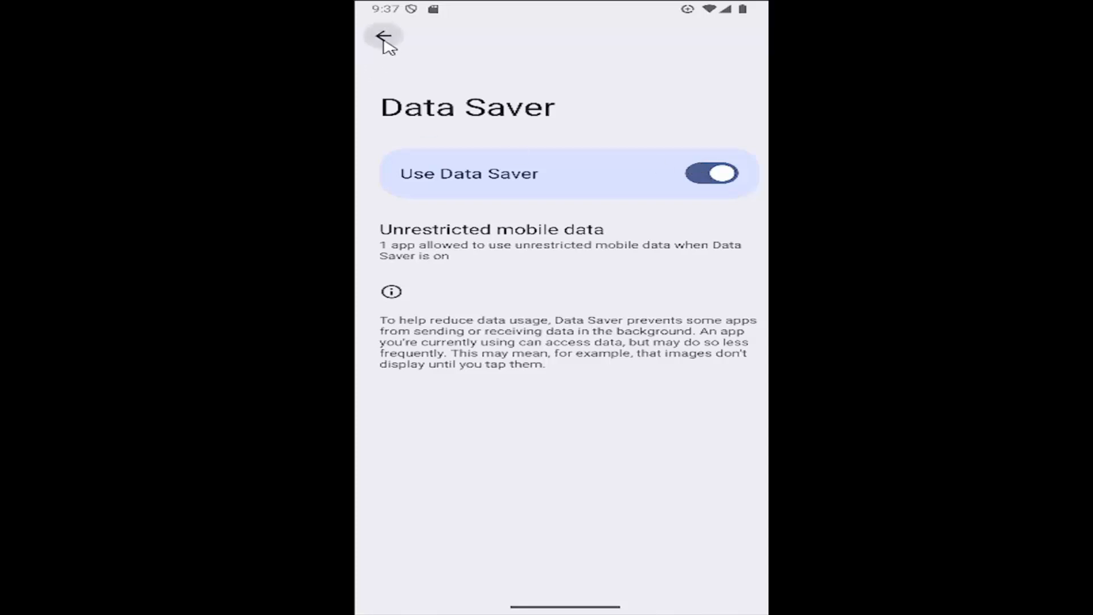
left_click(384, 36)
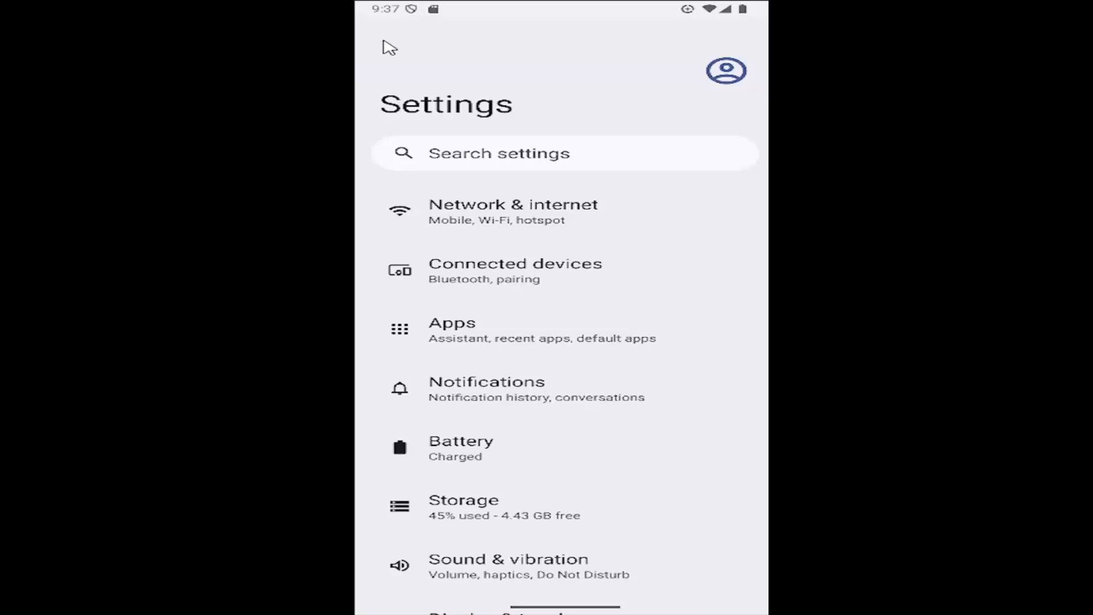